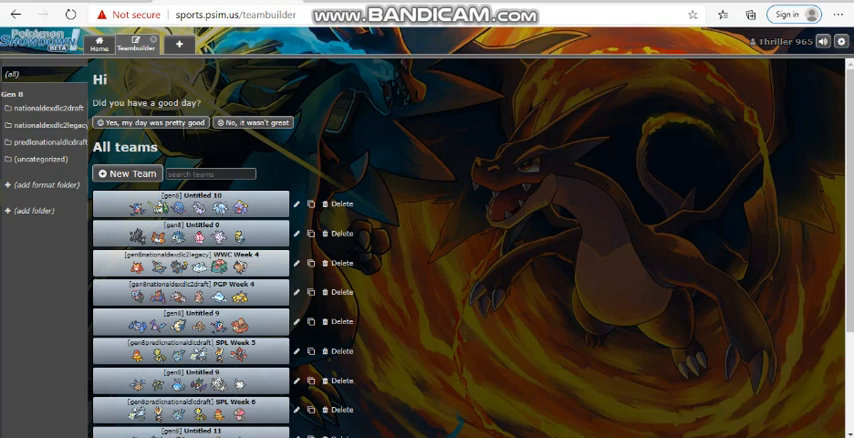
Step: Open the team to view Fire DK, the Choice Scarf Adamant Darmanitan, and its EVs
click(190, 263)
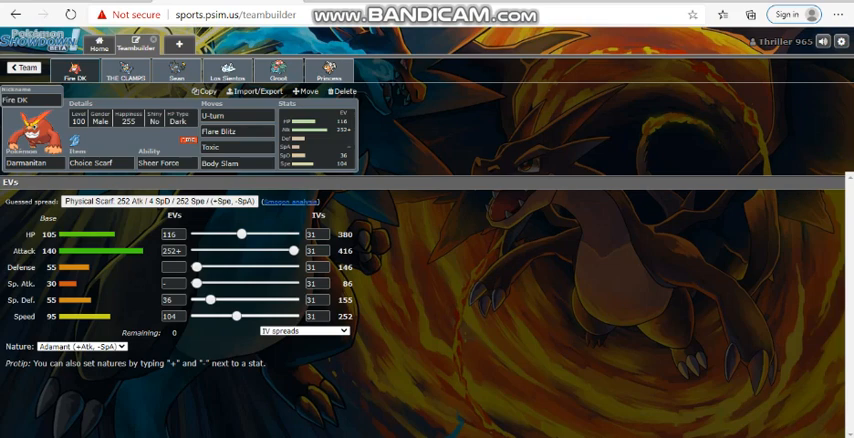
click(124, 69)
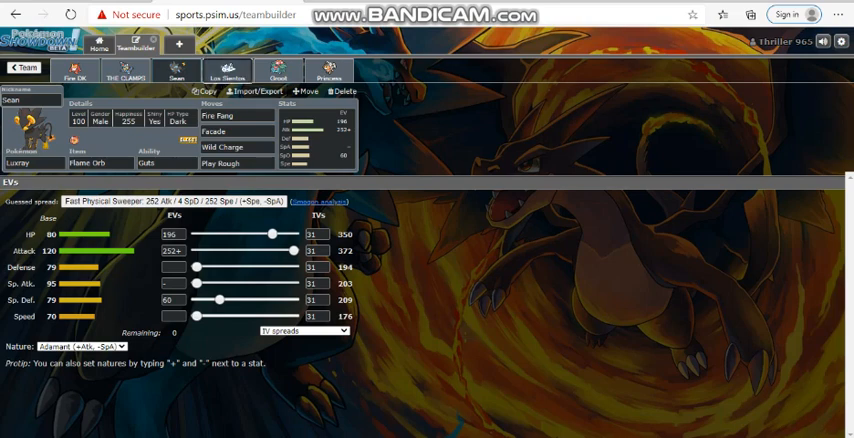
Step: Show Los Sientos's Togekiss spread: 116 HP, 96 Def, 252+ SpA, 40 SpD, 4 Spe
click(227, 69)
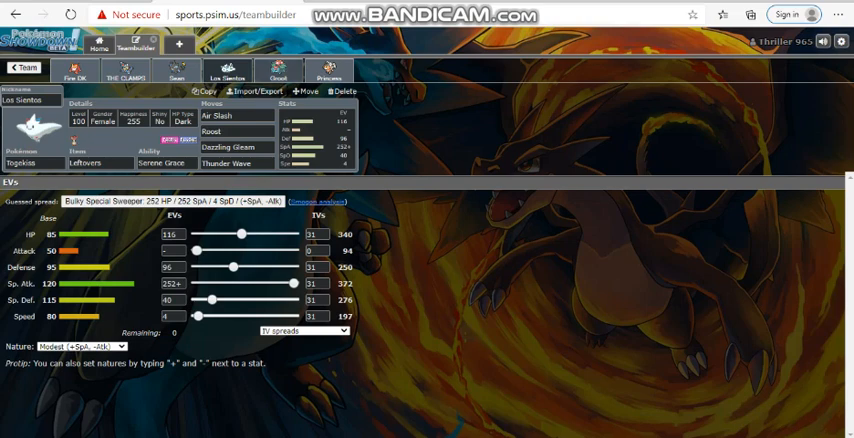
Step: View Groot's Mega Venusaur set, then Princess's Expert Belt Lycanroc-Dusk set
click(278, 67)
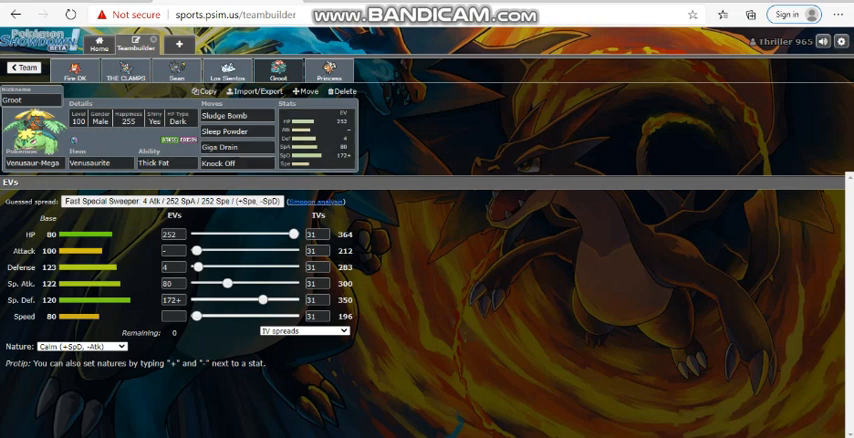
click(328, 70)
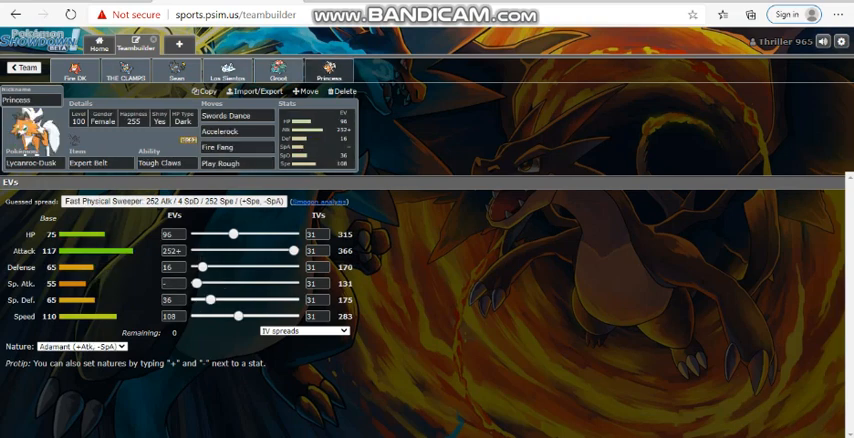